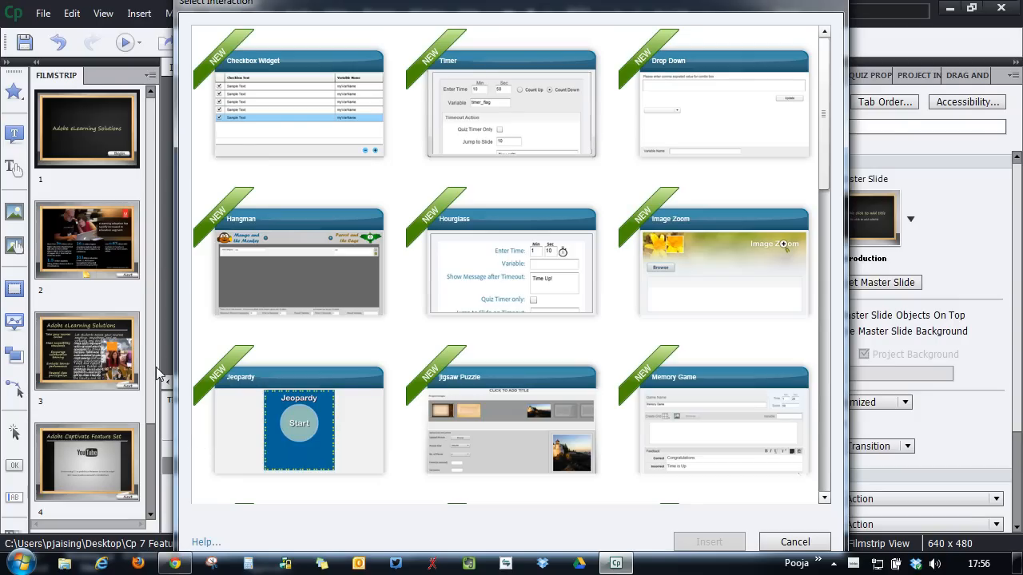
mouse_move(863, 173)
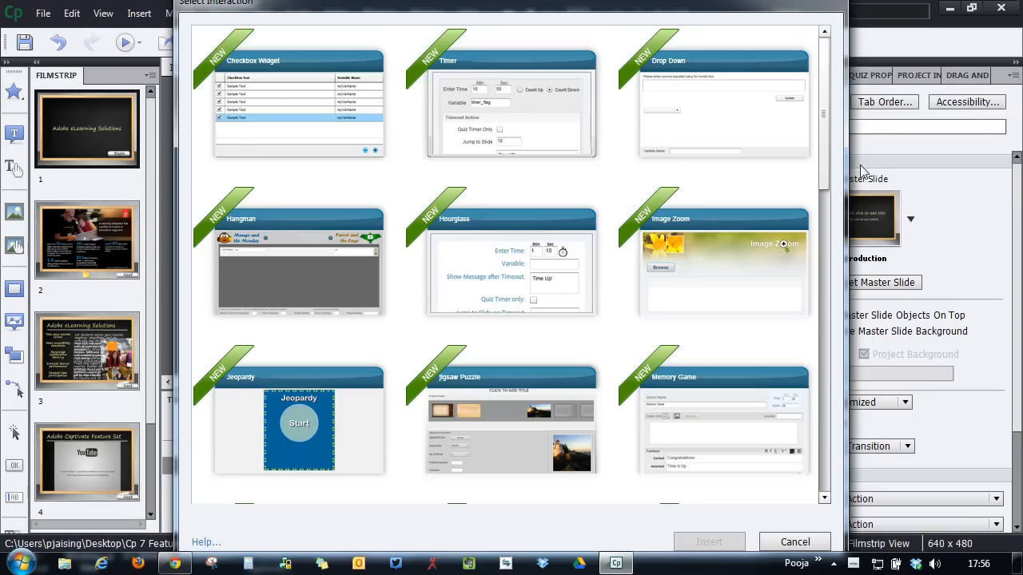
Try the Notes widget's font and colour choices, then advance to the YouTube video slide
scroll("down", 3)
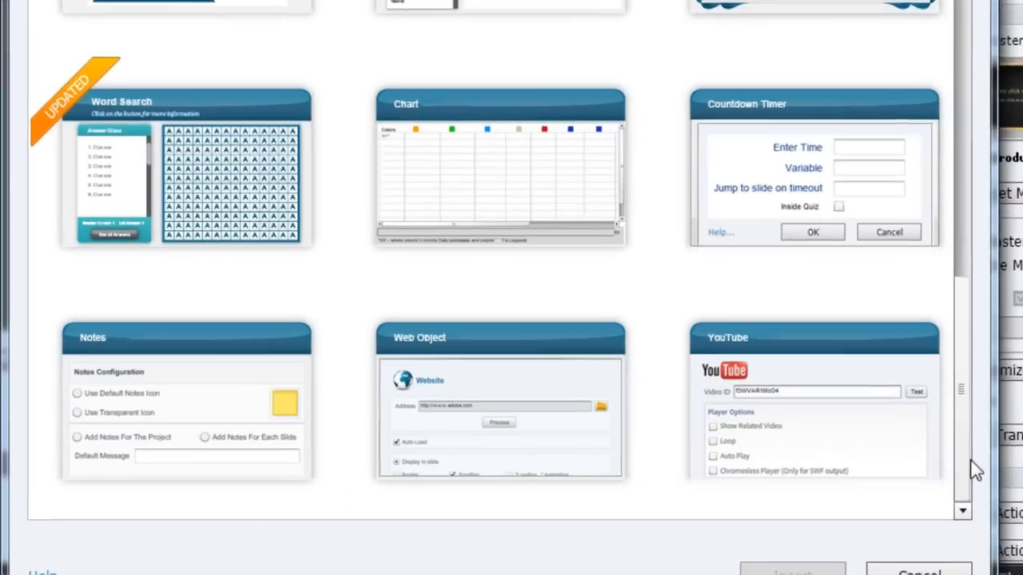
scroll("down", 3)
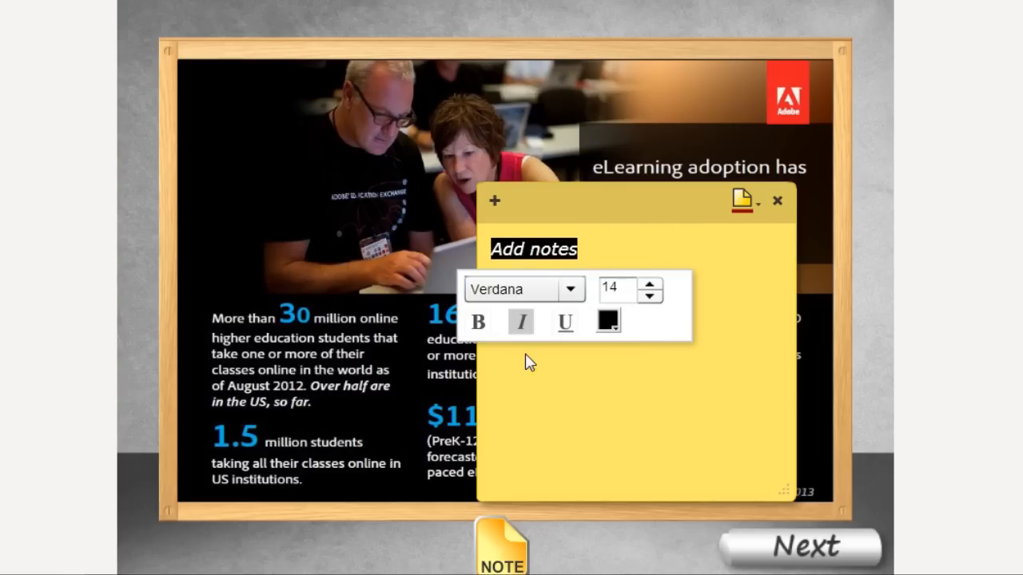
left_click(745, 200)
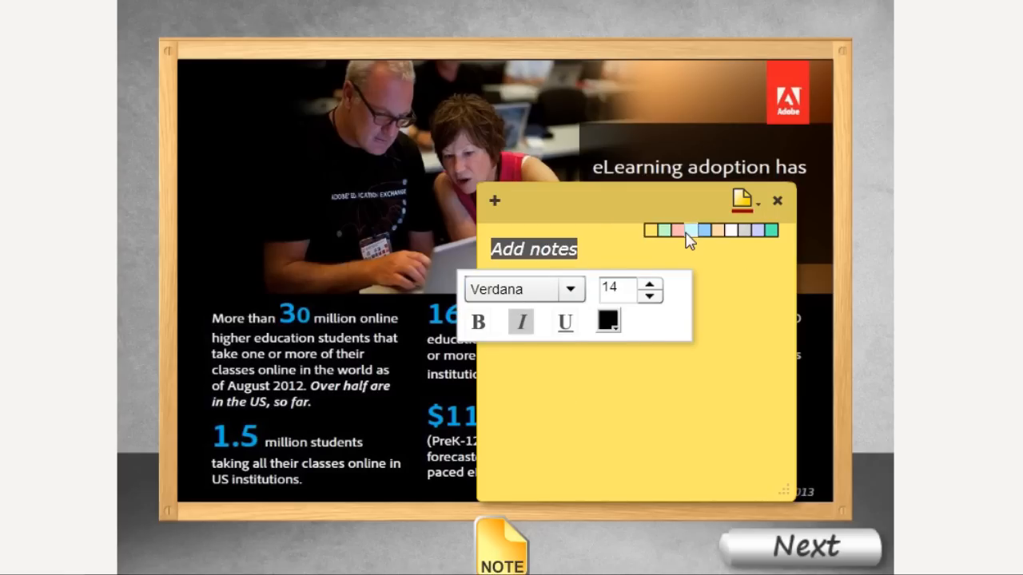
left_click(679, 231)
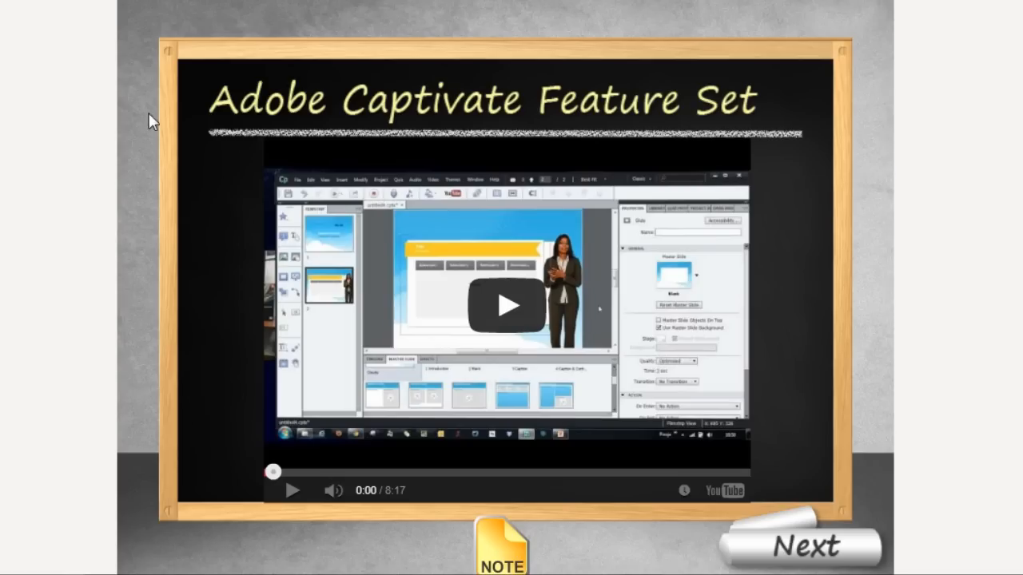
mouse_move(521, 501)
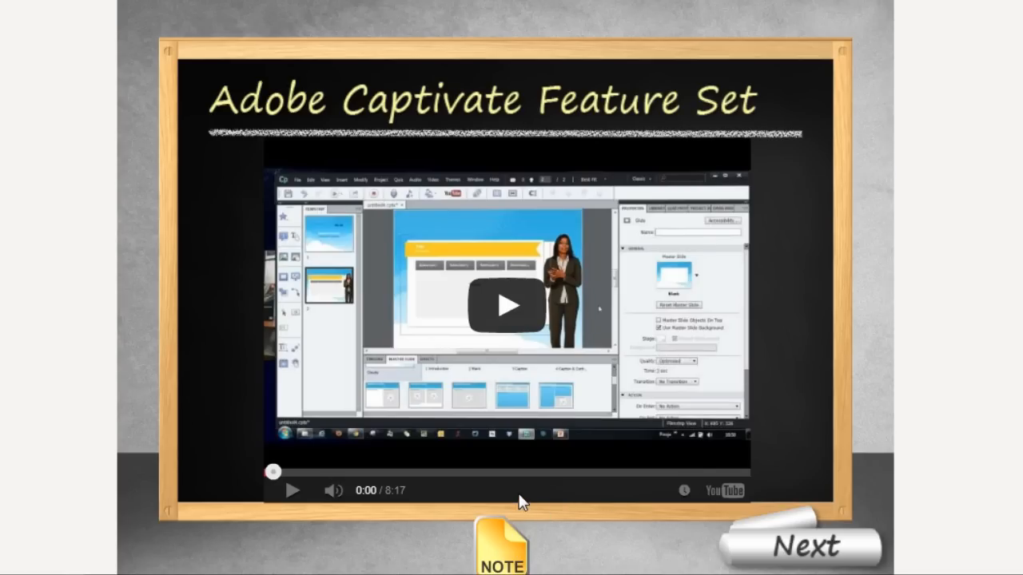